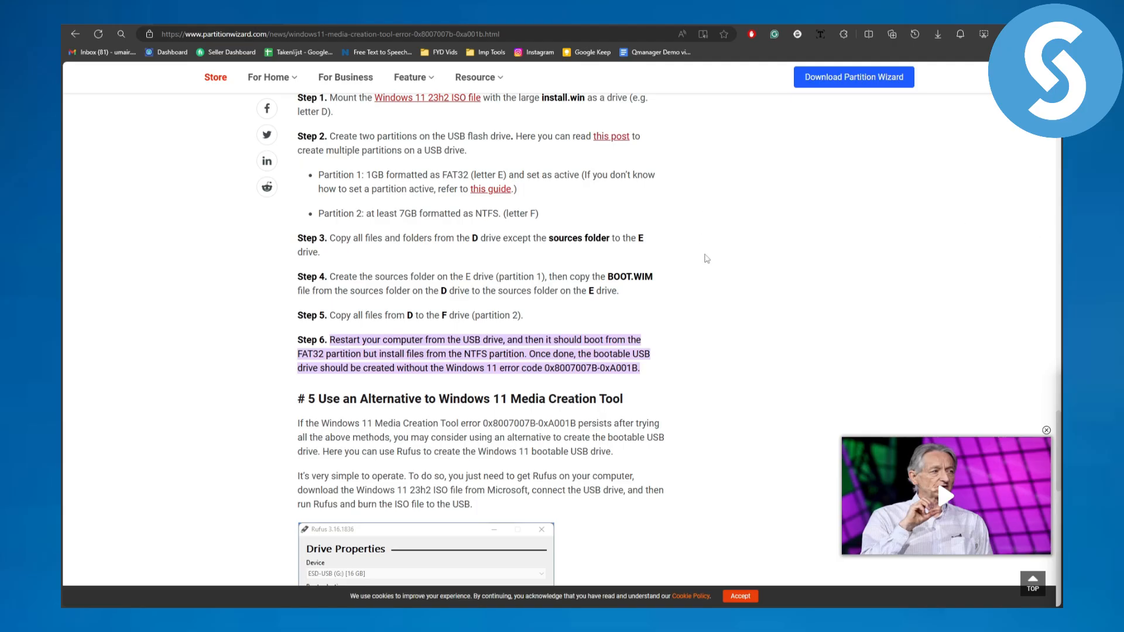
Step: Scroll up to show the intro paragraph of the manual bootable USB guide above Step 1
scroll("up", 3)
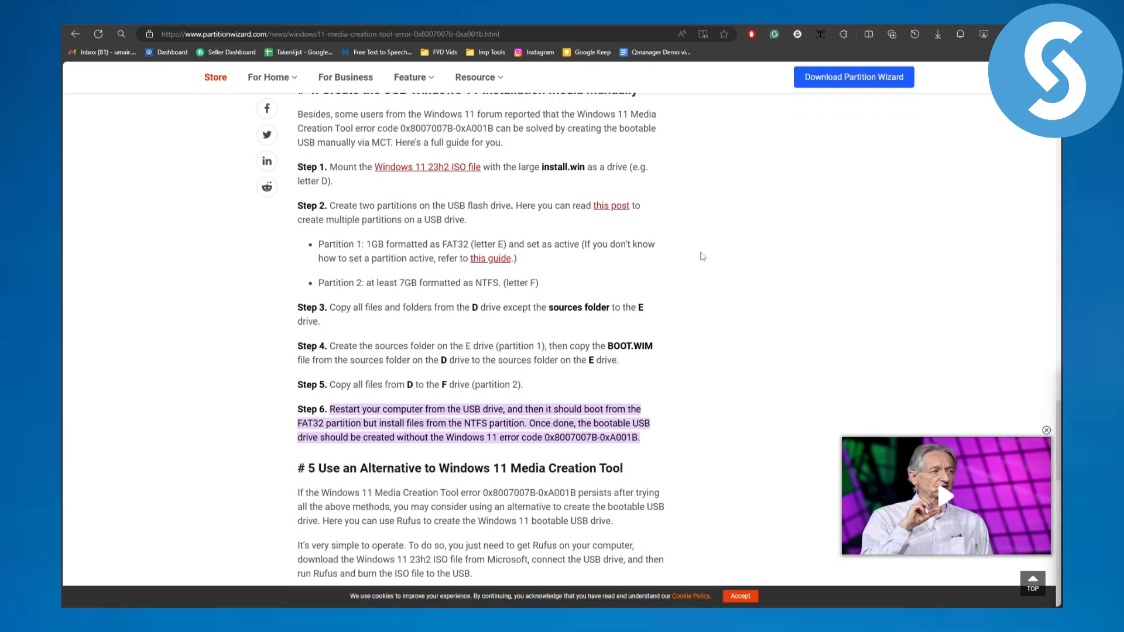
mouse_move(787, 309)
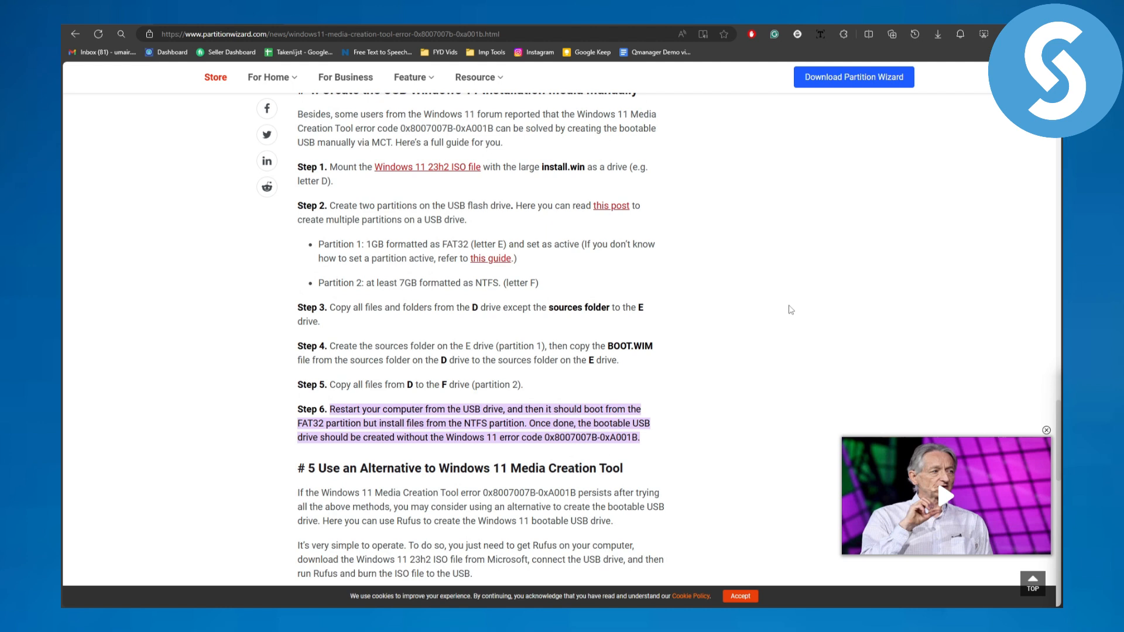
mouse_move(928, 336)
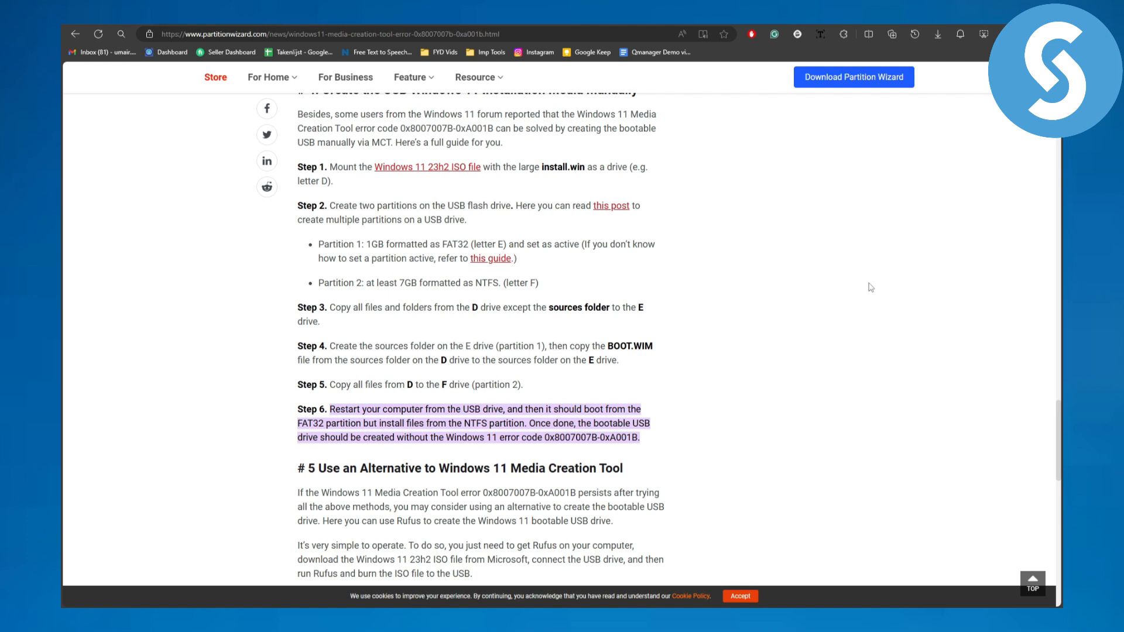
mouse_move(353, 178)
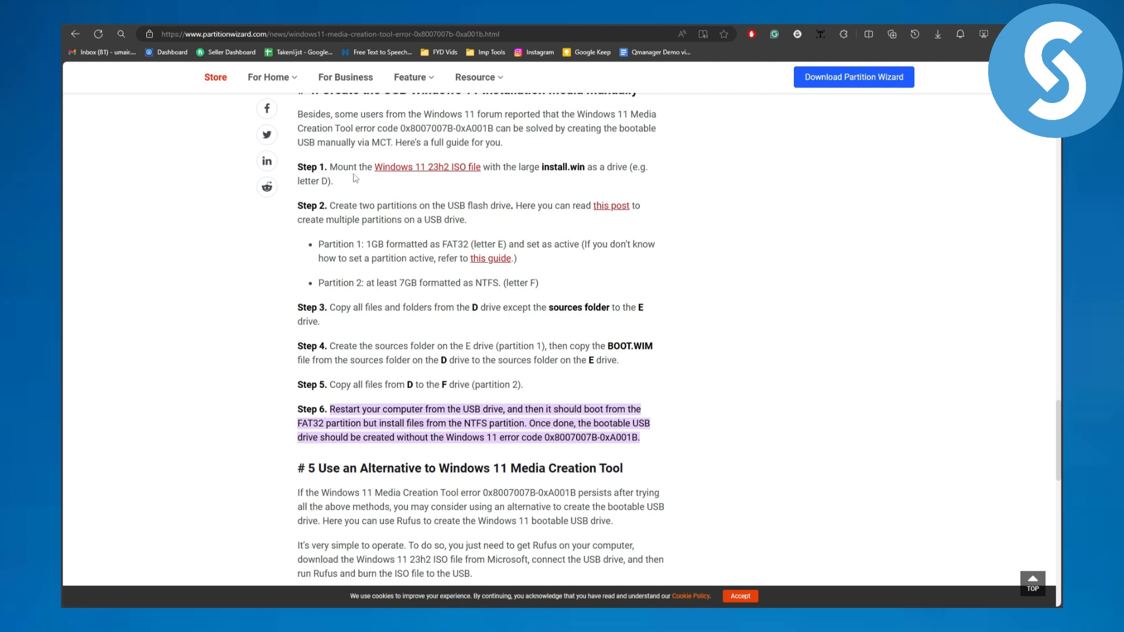
mouse_move(399, 186)
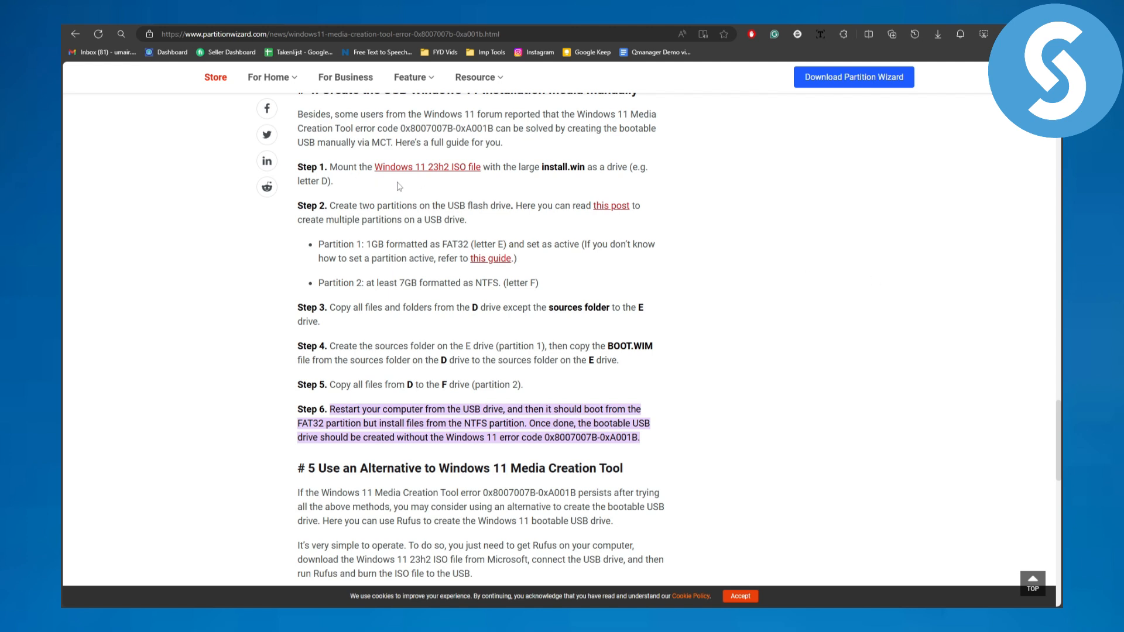
mouse_move(431, 184)
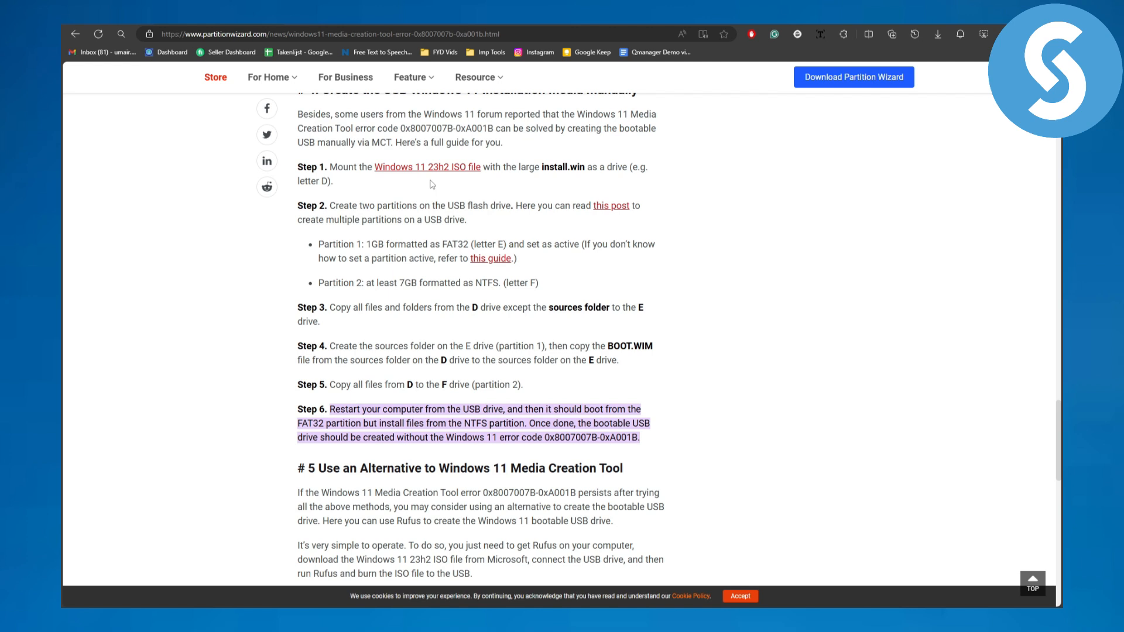
mouse_move(527, 183)
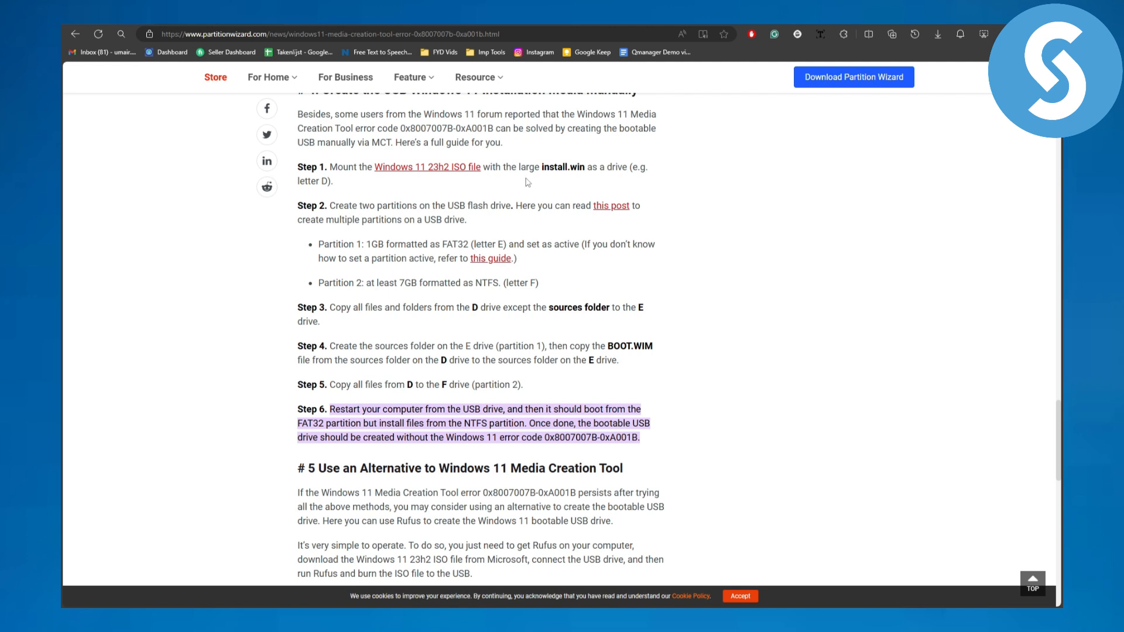
mouse_move(569, 173)
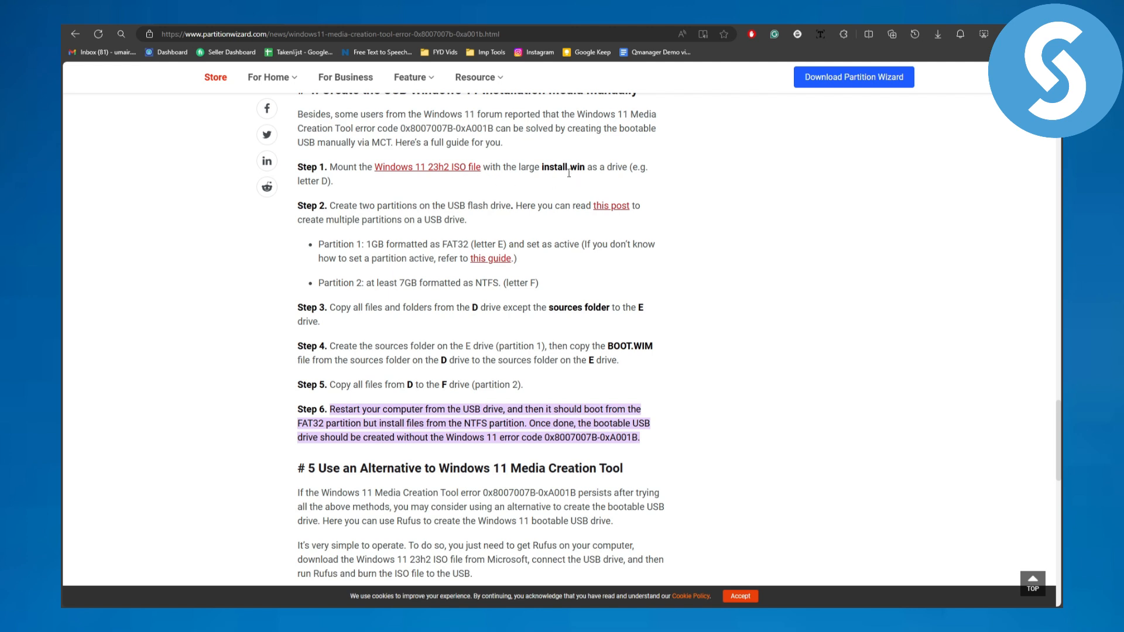
mouse_move(542, 178)
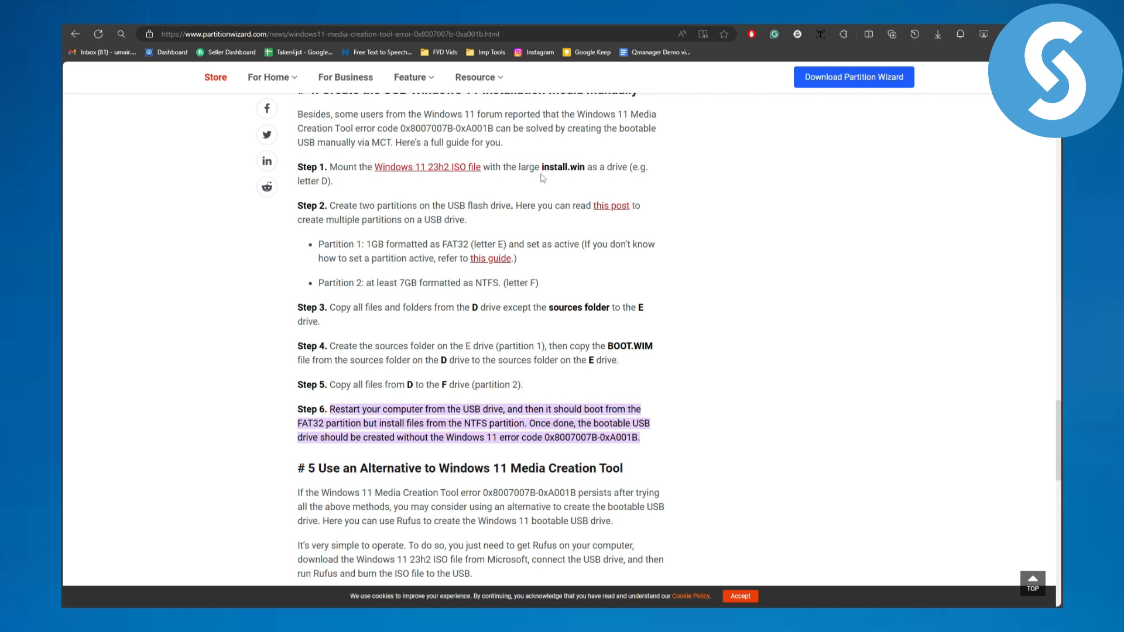
mouse_move(612, 178)
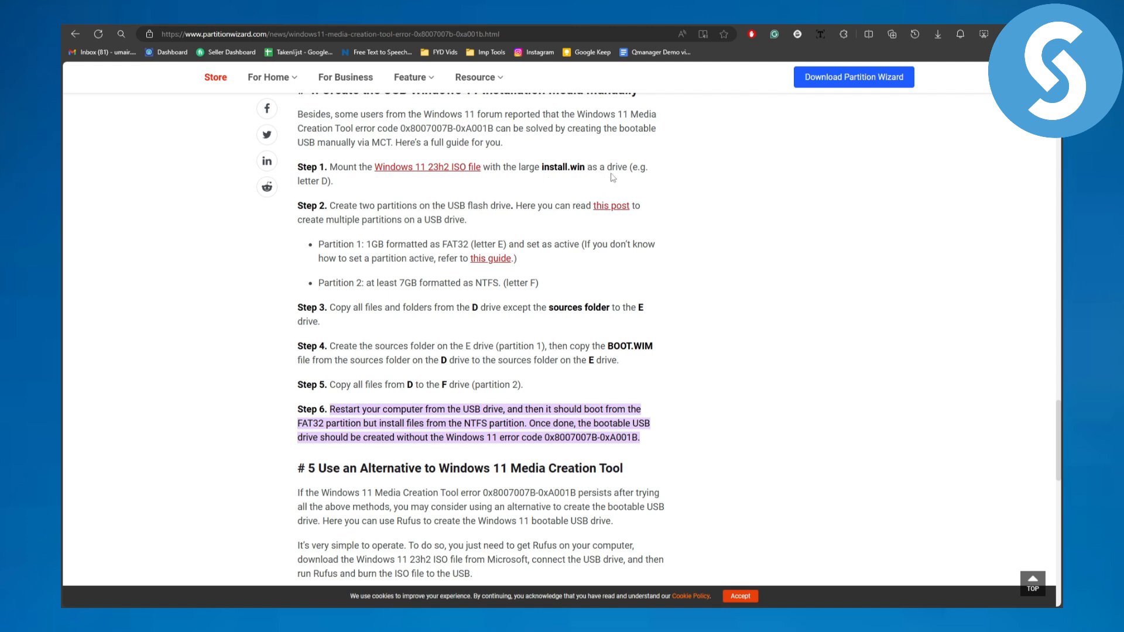
mouse_move(321, 208)
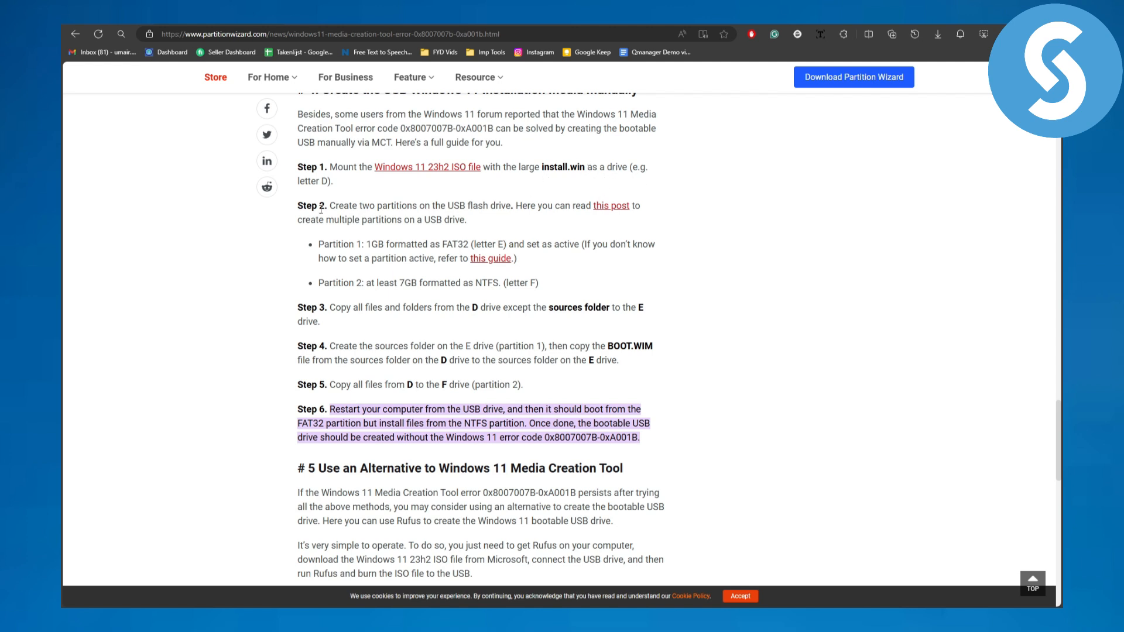
mouse_move(323, 181)
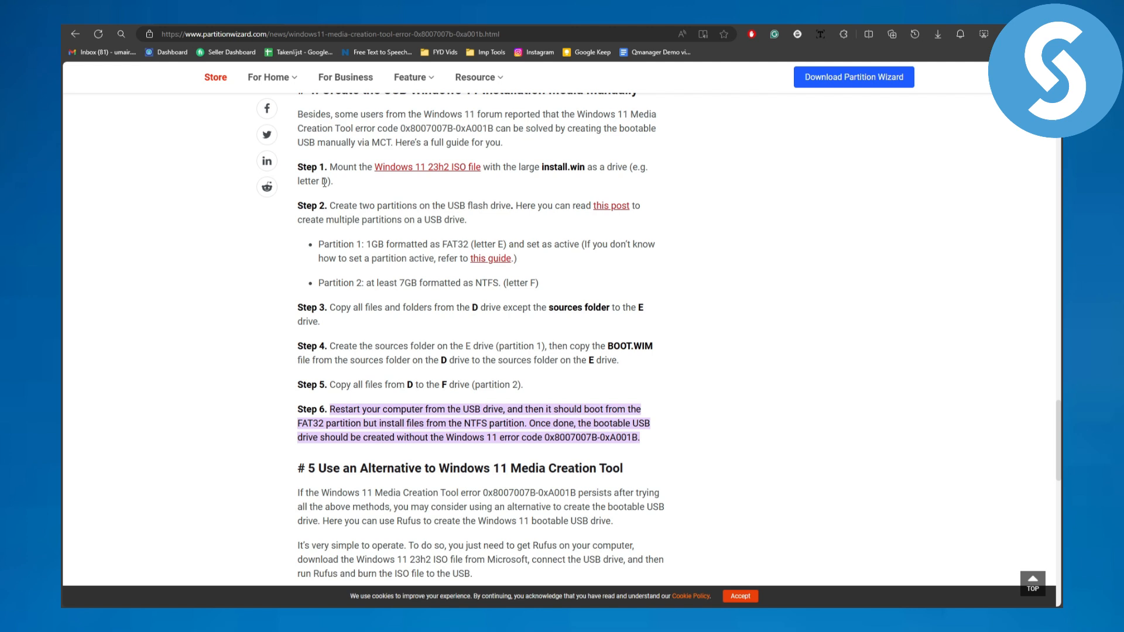
mouse_move(398, 199)
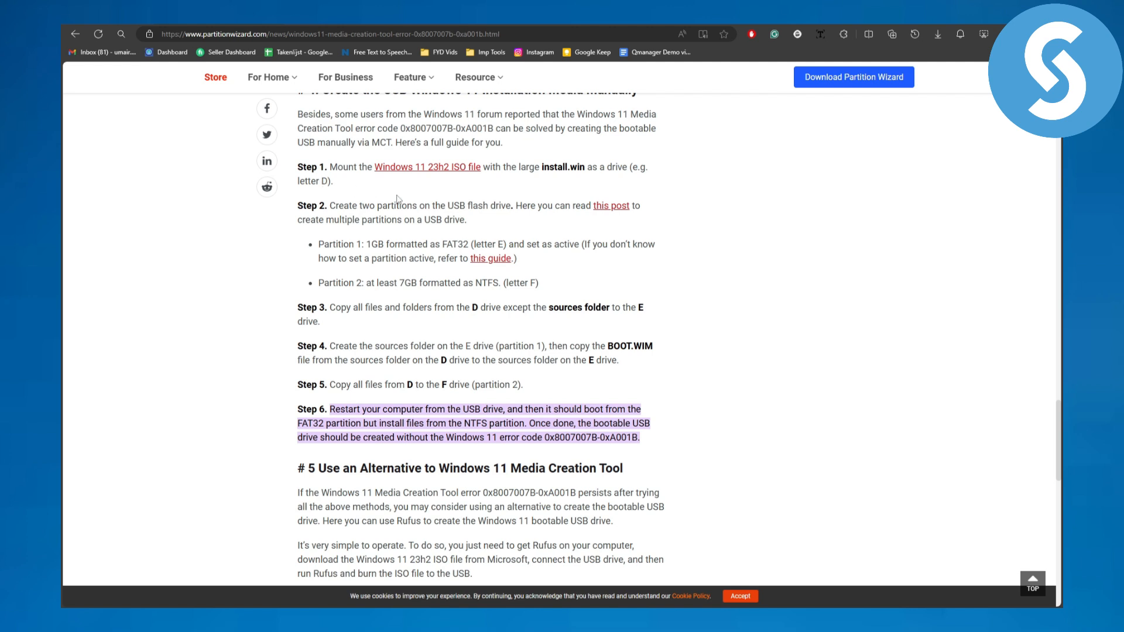
mouse_move(426, 220)
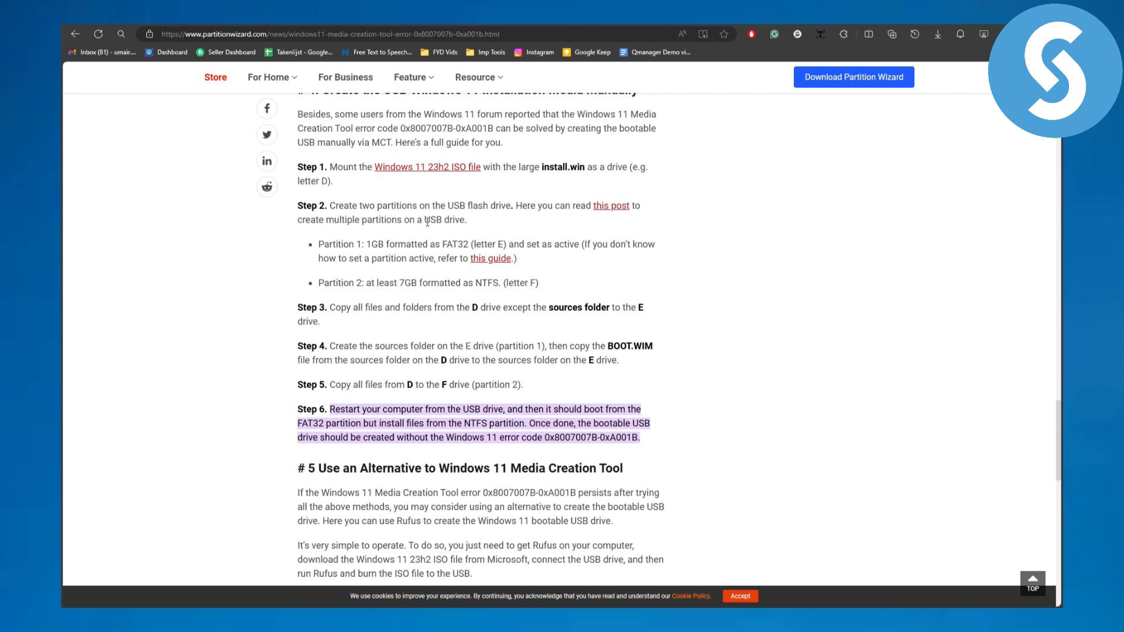
mouse_move(554, 207)
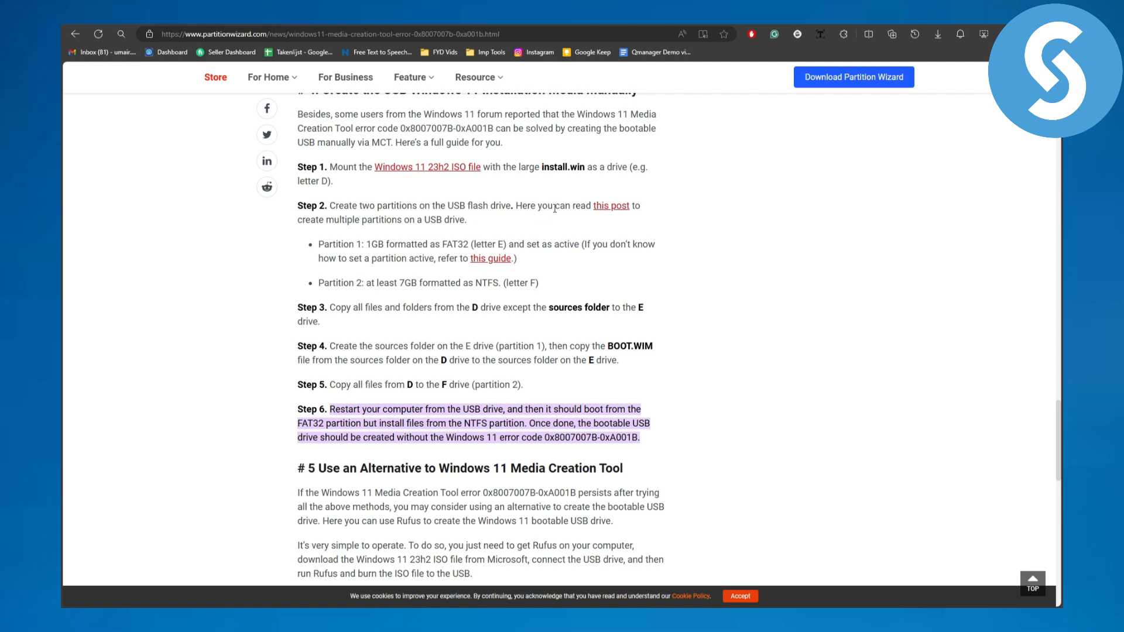
mouse_move(356, 247)
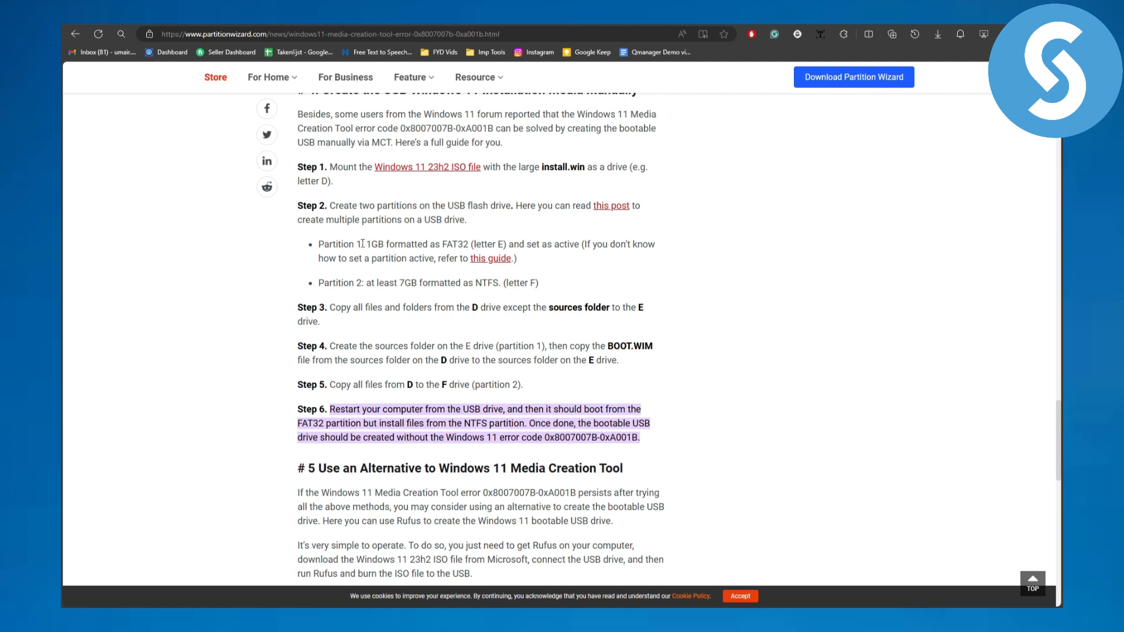
mouse_move(464, 251)
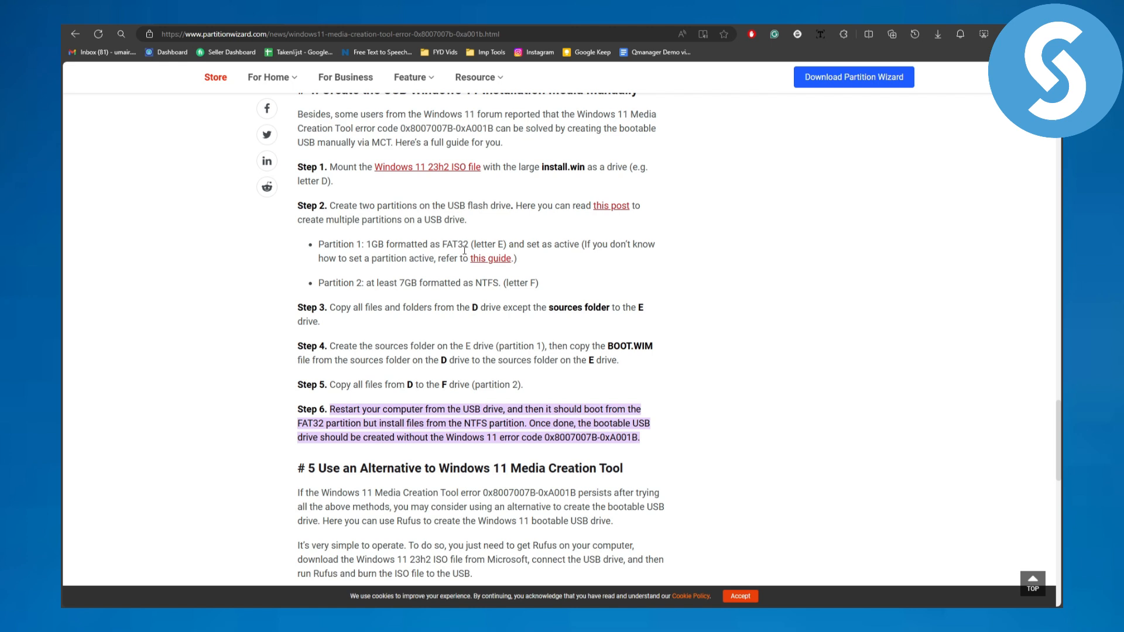
mouse_move(312, 306)
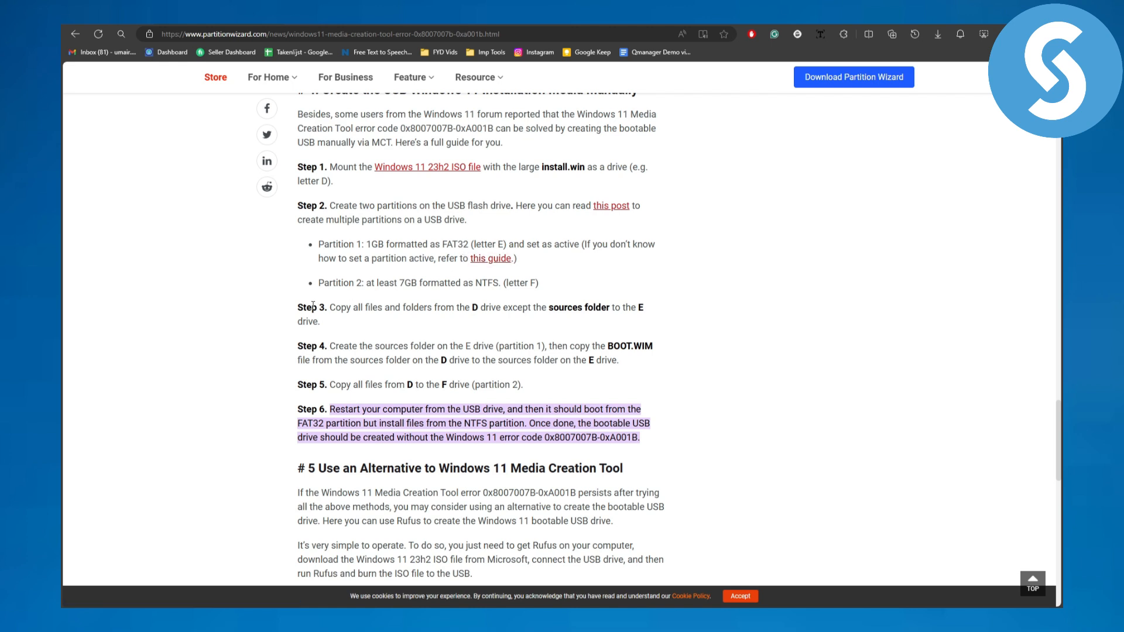
mouse_move(442, 299)
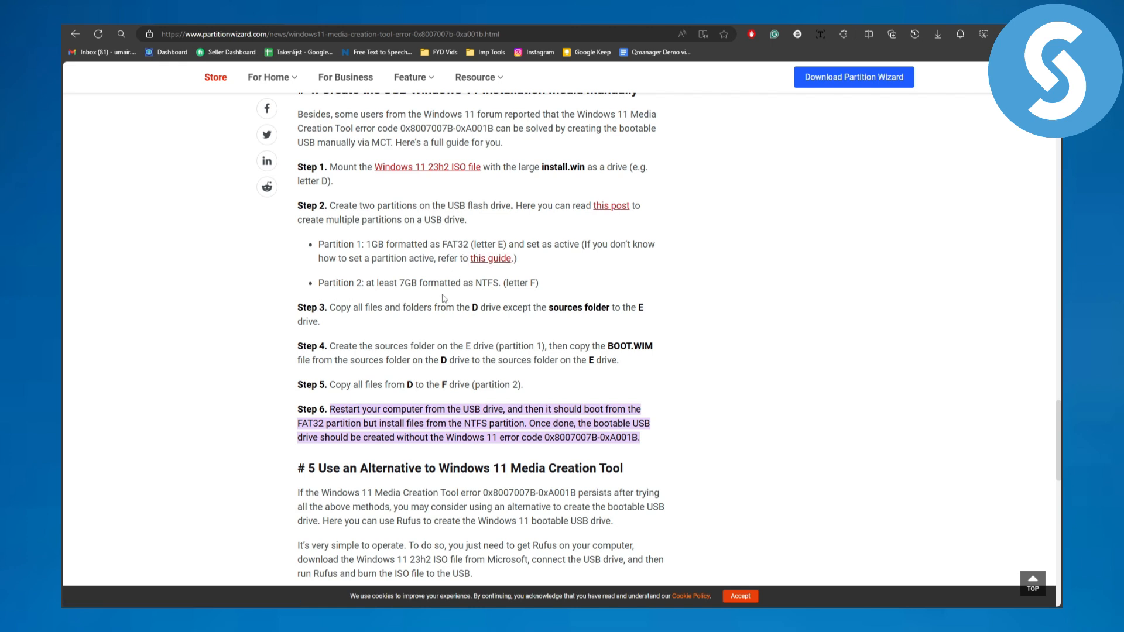
mouse_move(481, 294)
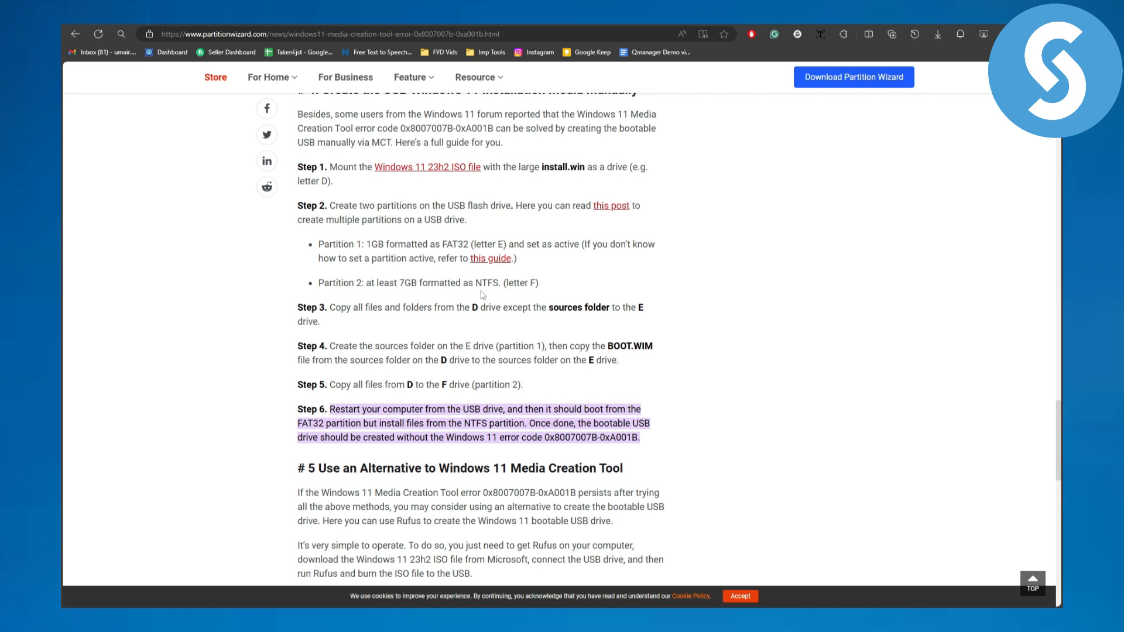
mouse_move(526, 288)
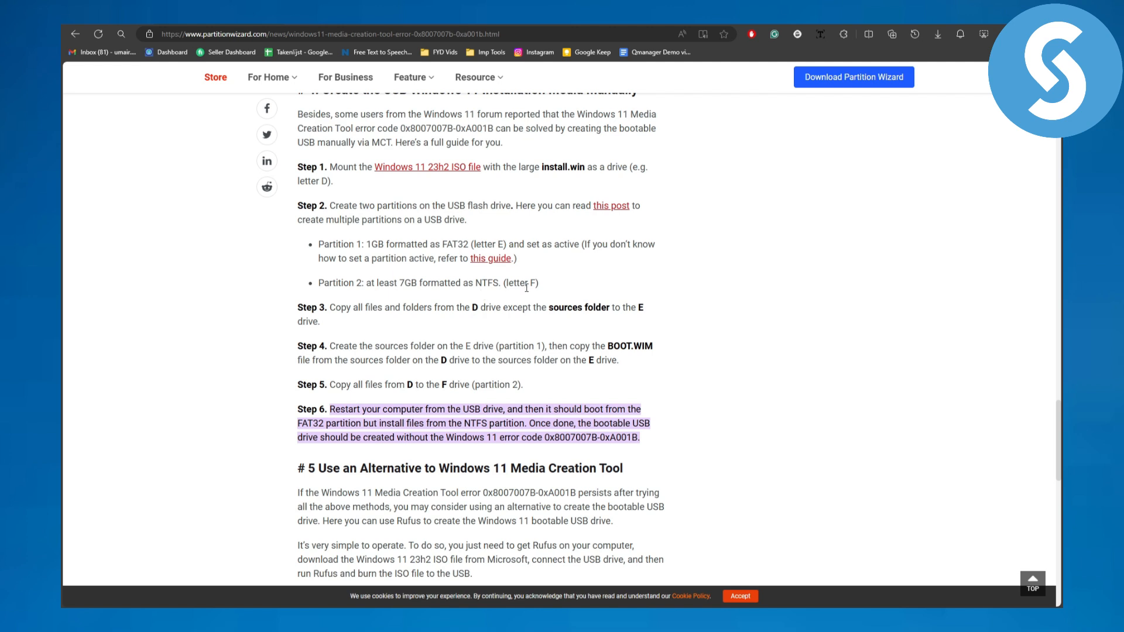
mouse_move(502, 331)
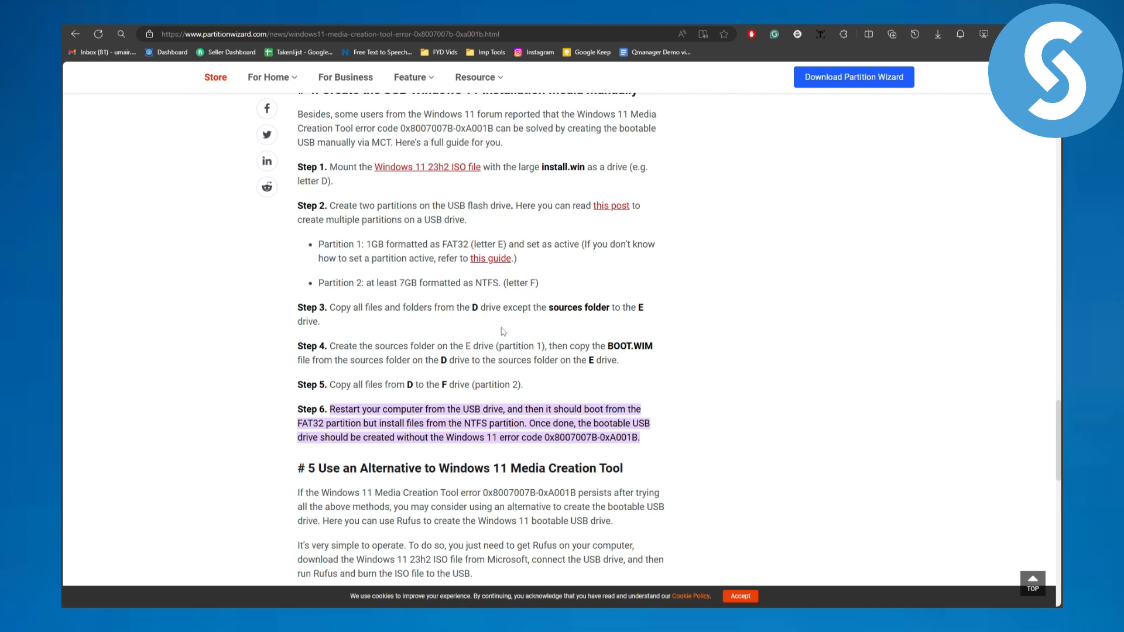
mouse_move(572, 323)
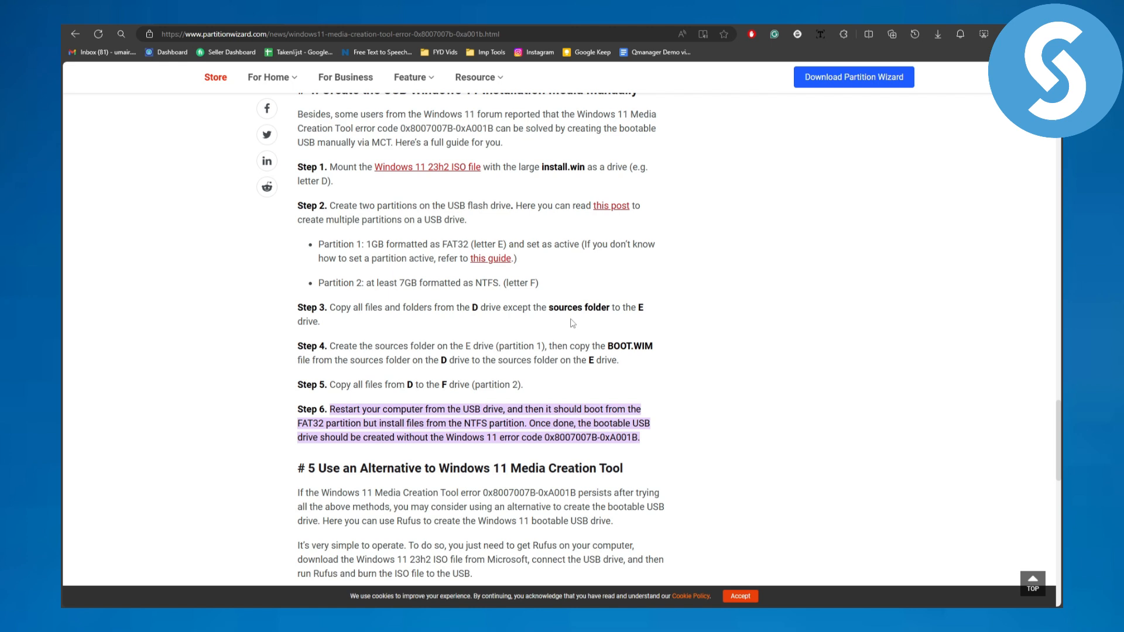
mouse_move(601, 318)
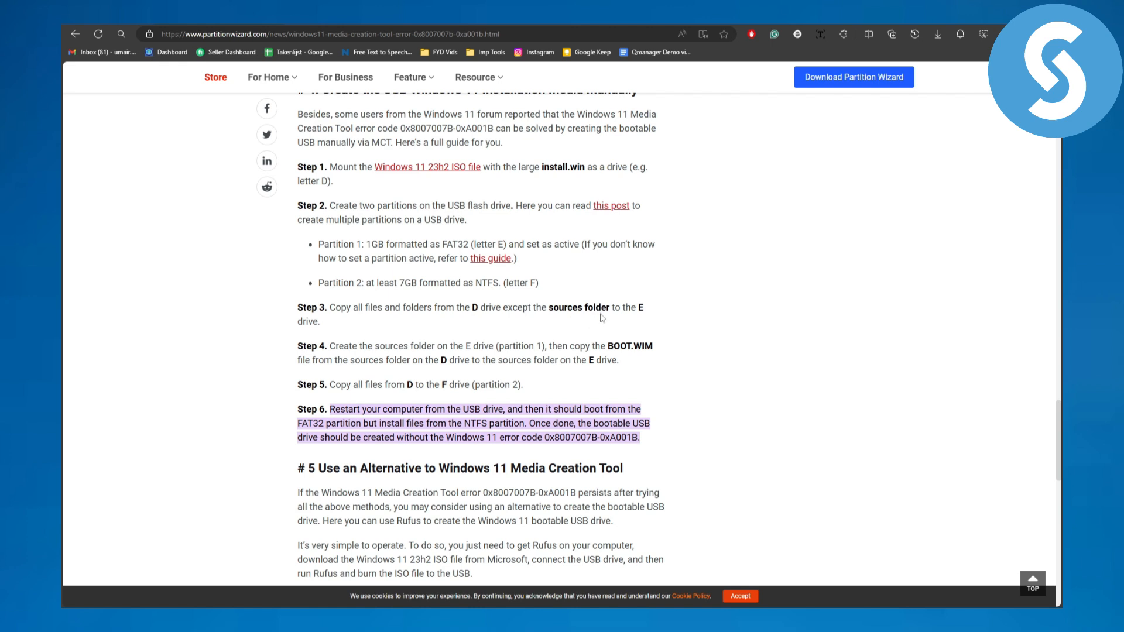
scroll("down", 3)
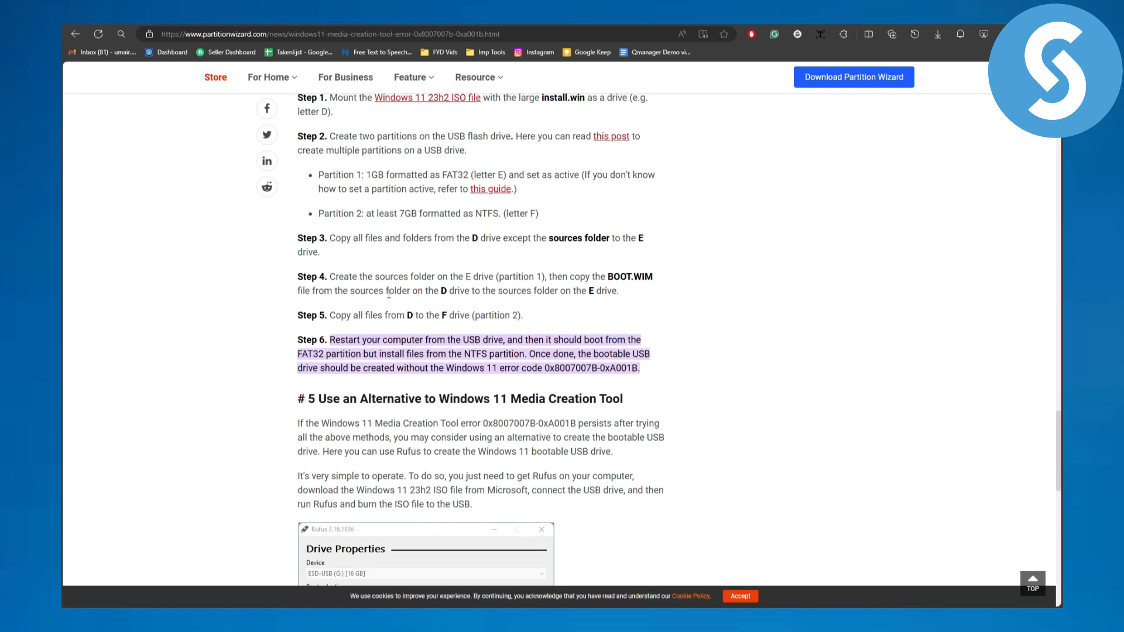
mouse_move(484, 252)
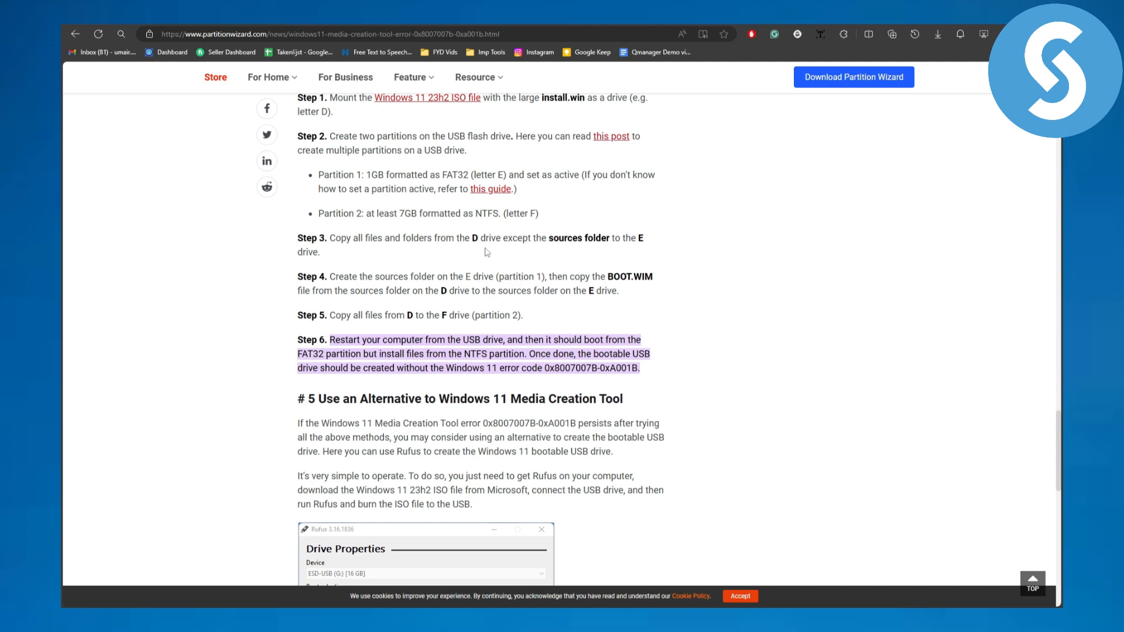
mouse_move(533, 269)
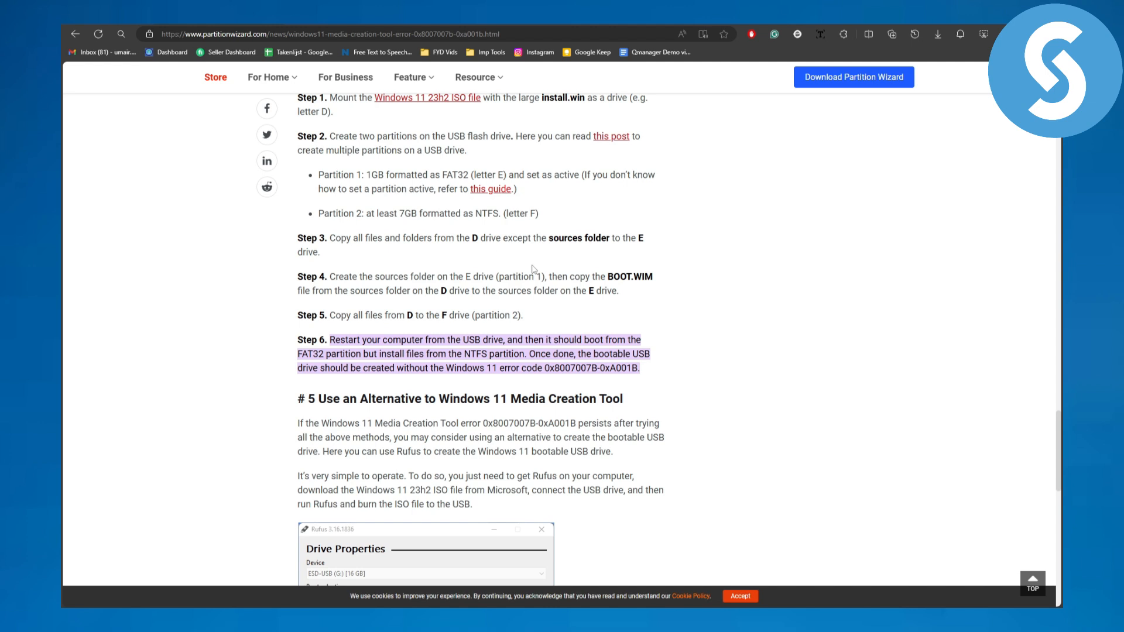
mouse_move(615, 288)
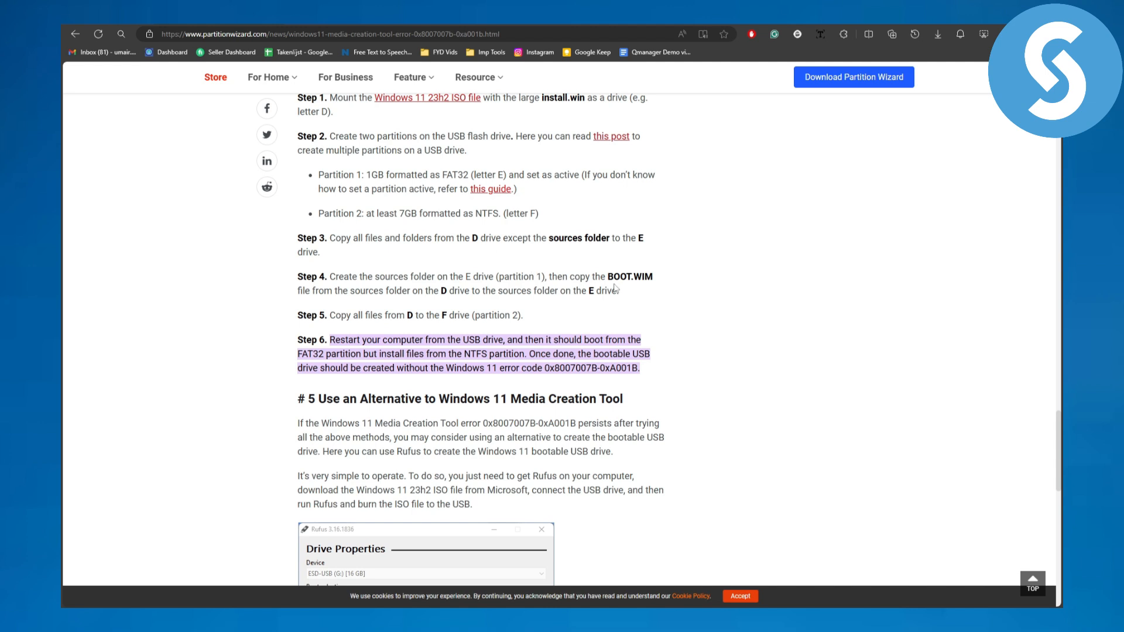
mouse_move(369, 308)
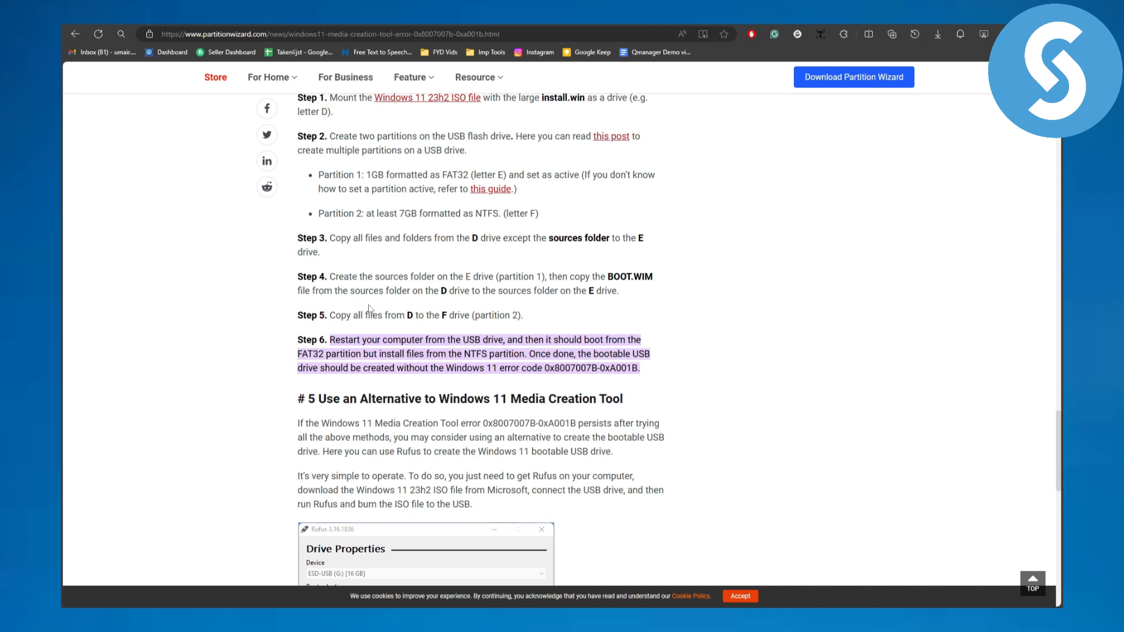
mouse_move(443, 304)
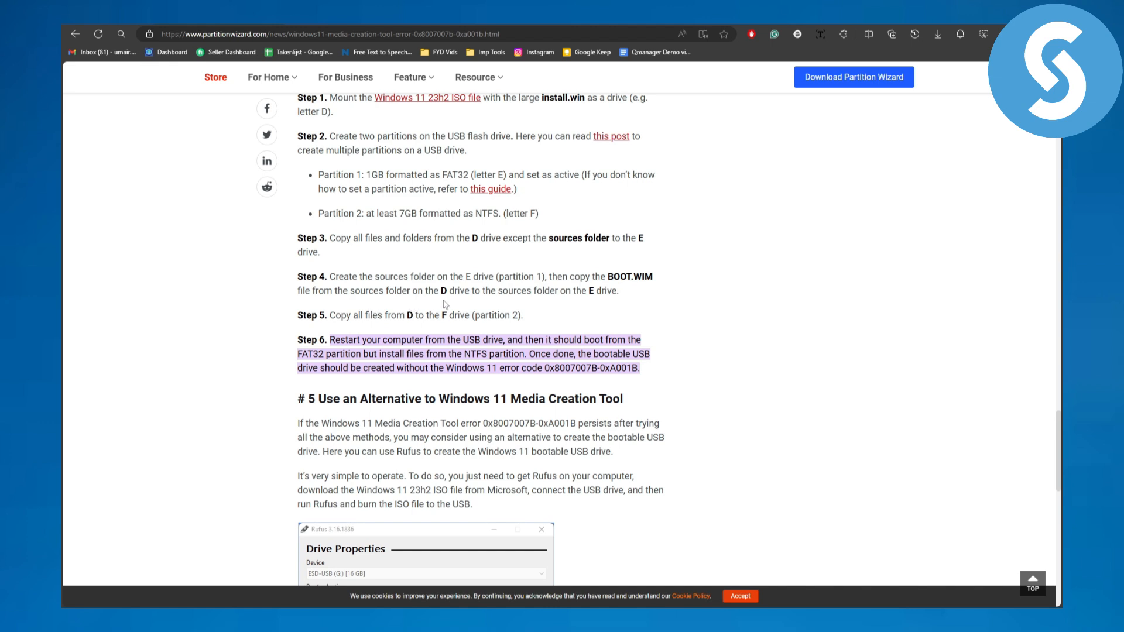
mouse_move(542, 303)
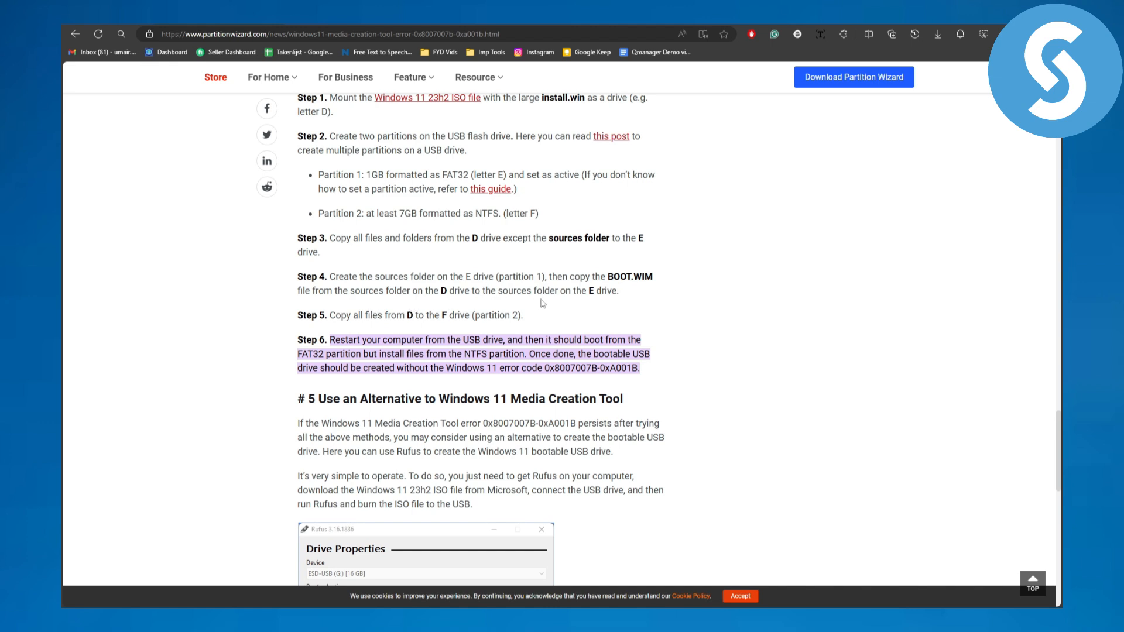
mouse_move(404, 314)
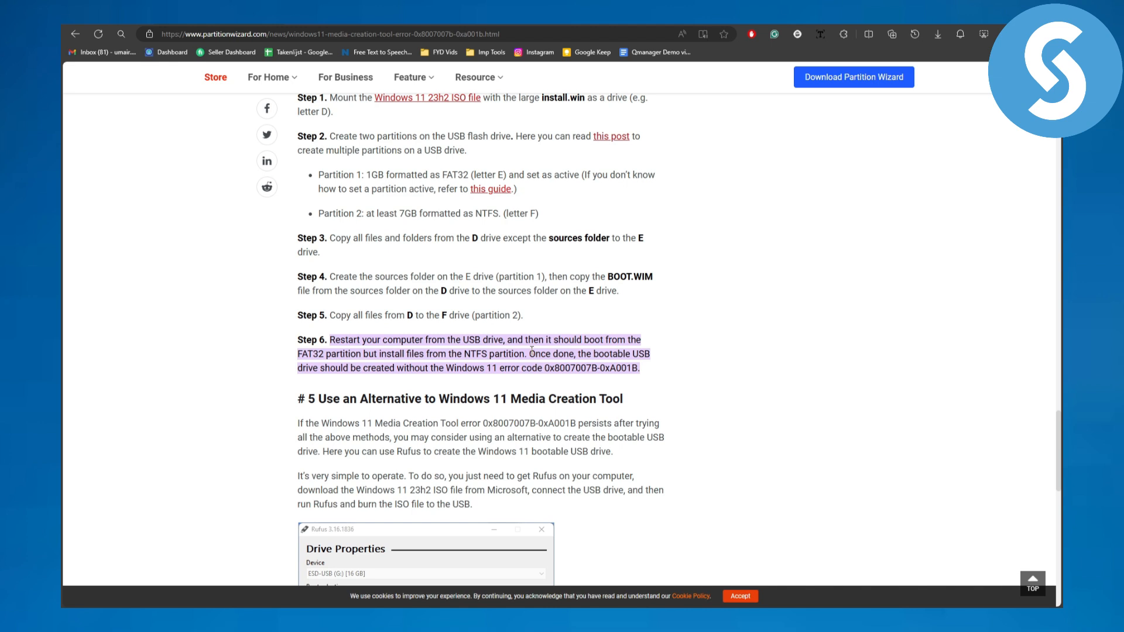
mouse_move(567, 350)
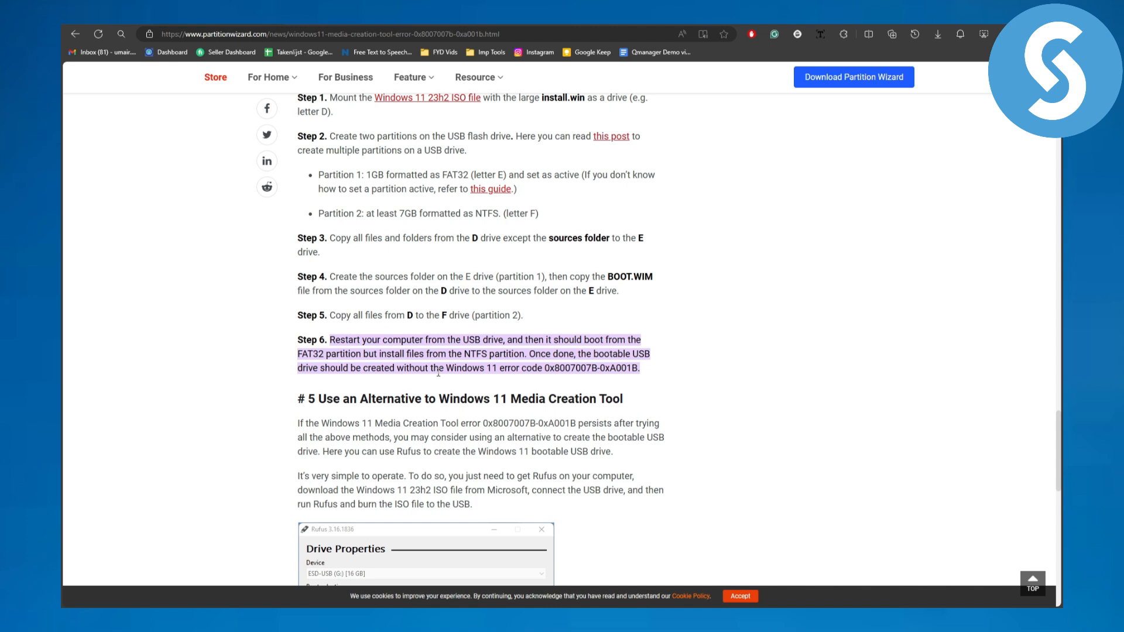
mouse_move(509, 372)
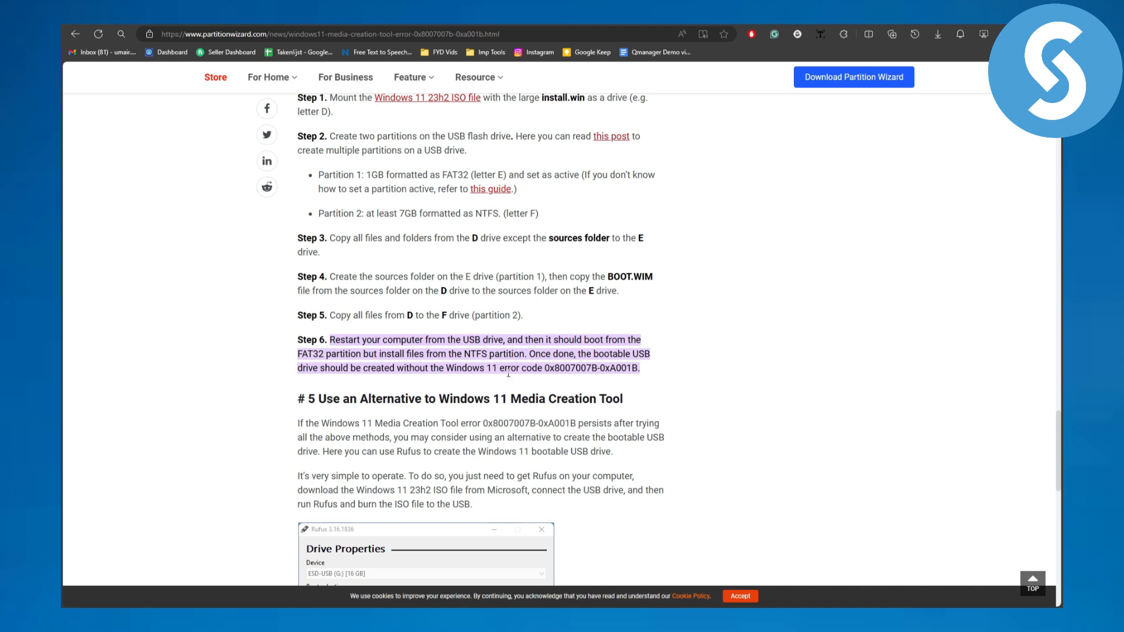
scroll("up", 3)
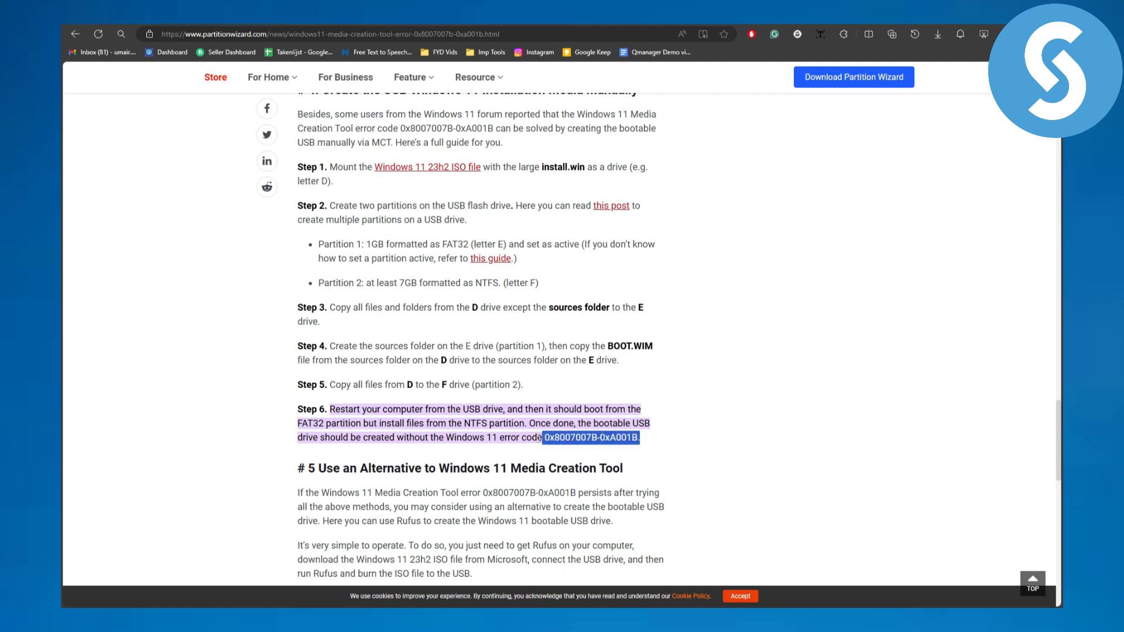
left_click(695, 442)
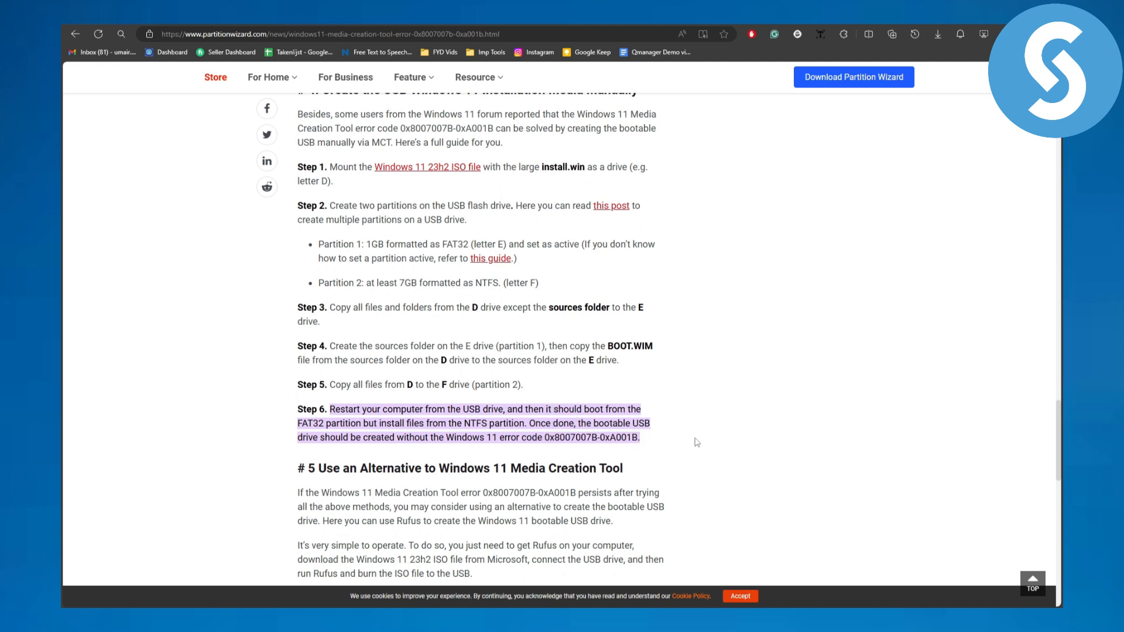
mouse_move(685, 438)
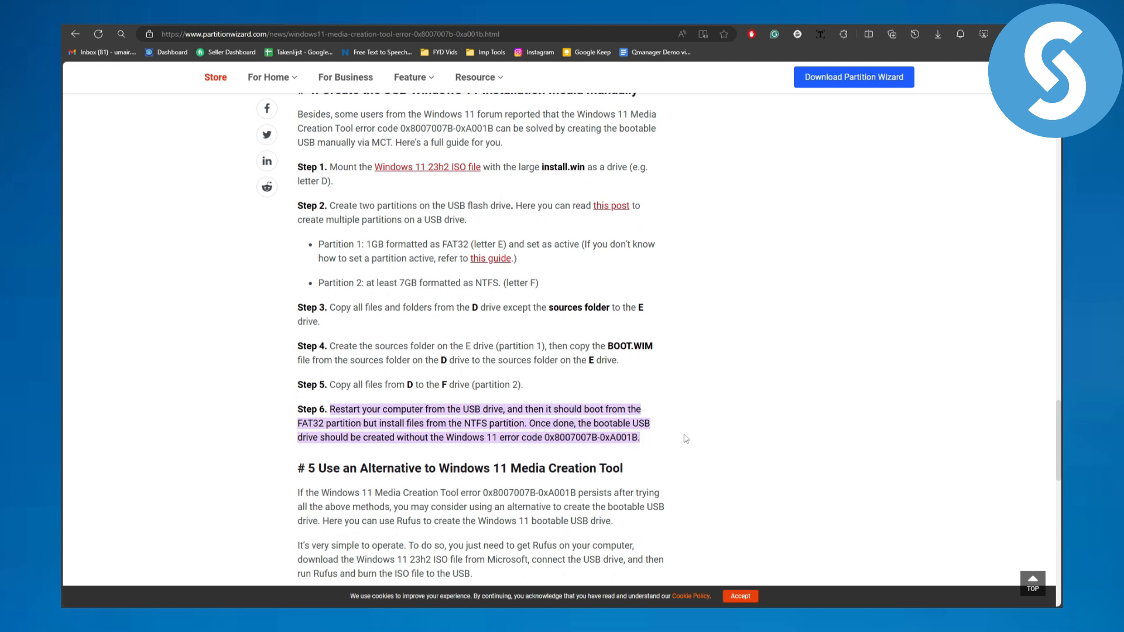